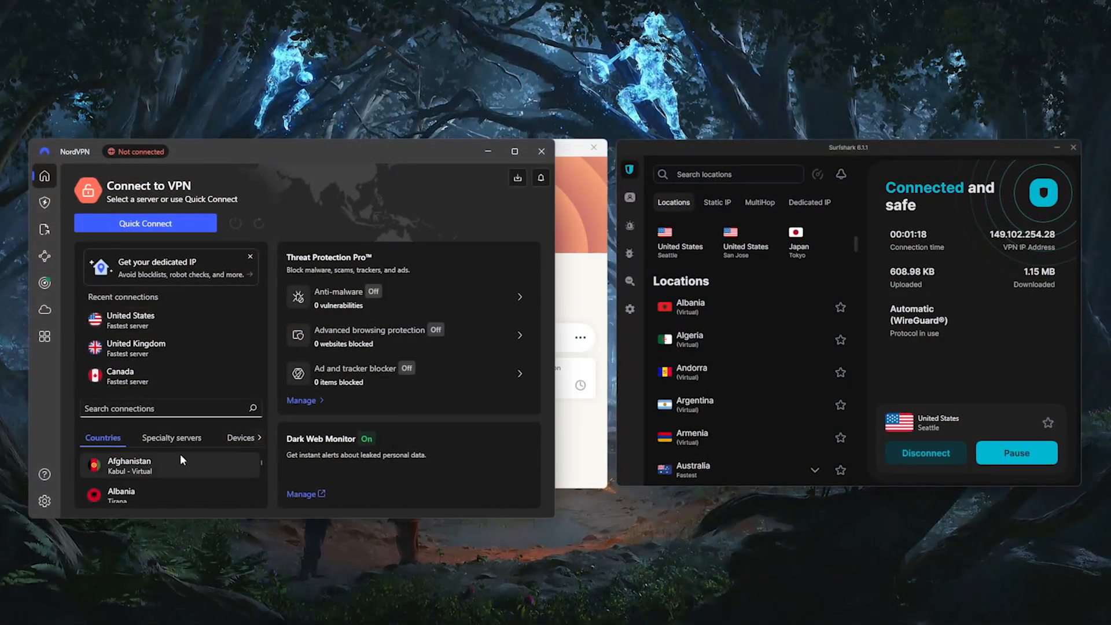
Switch NordVPN from the Countries list to Specialty servers like Double VPN and Obfuscated.
scroll("down", 3)
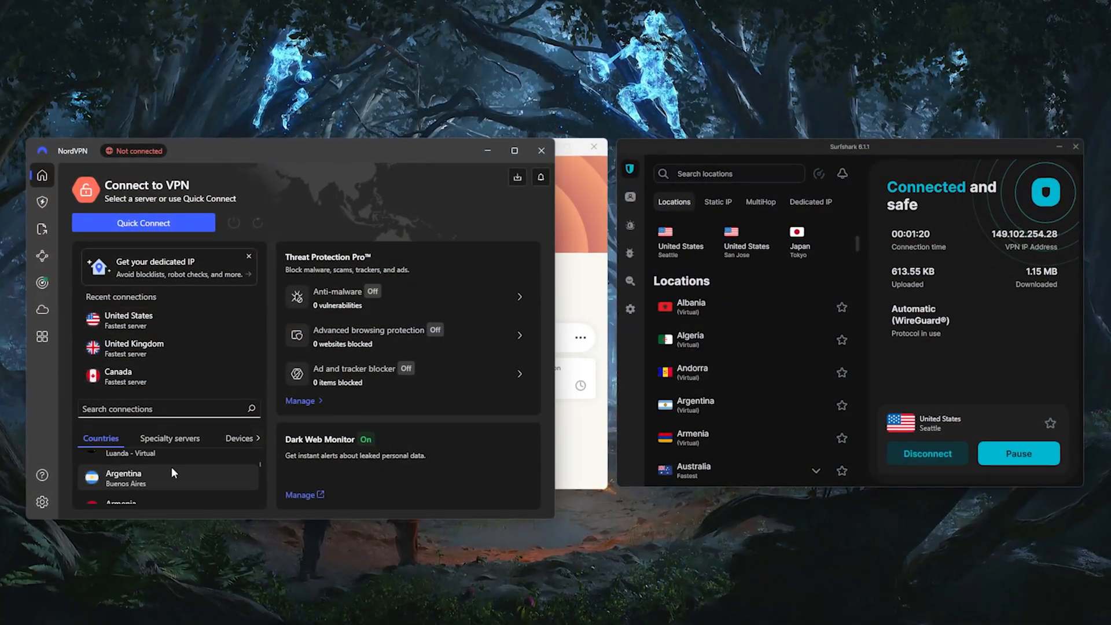
left_click(168, 438)
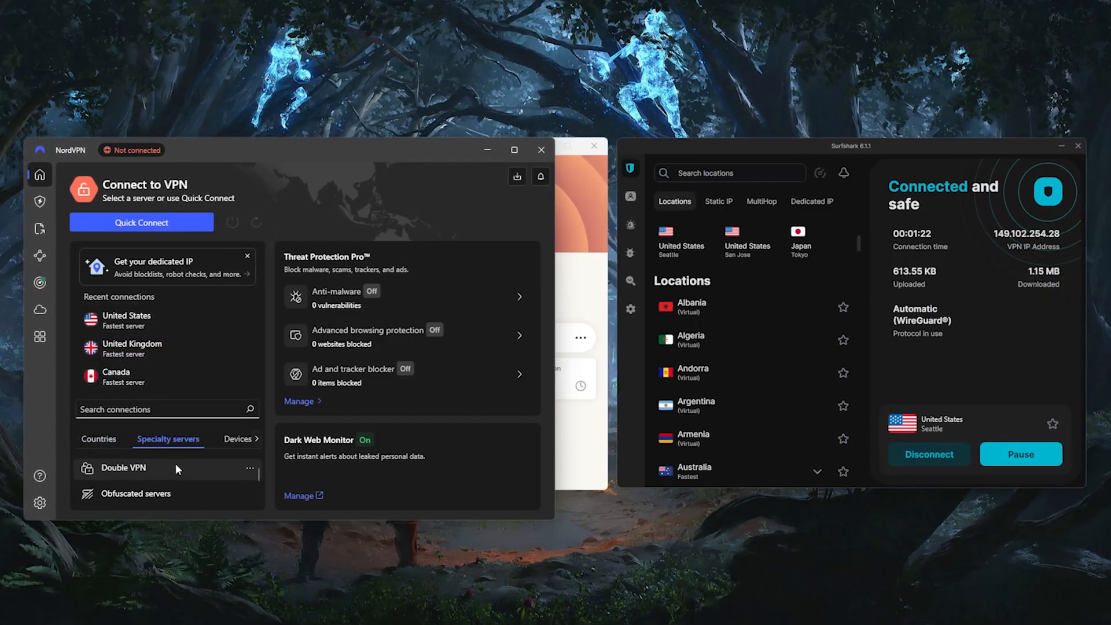